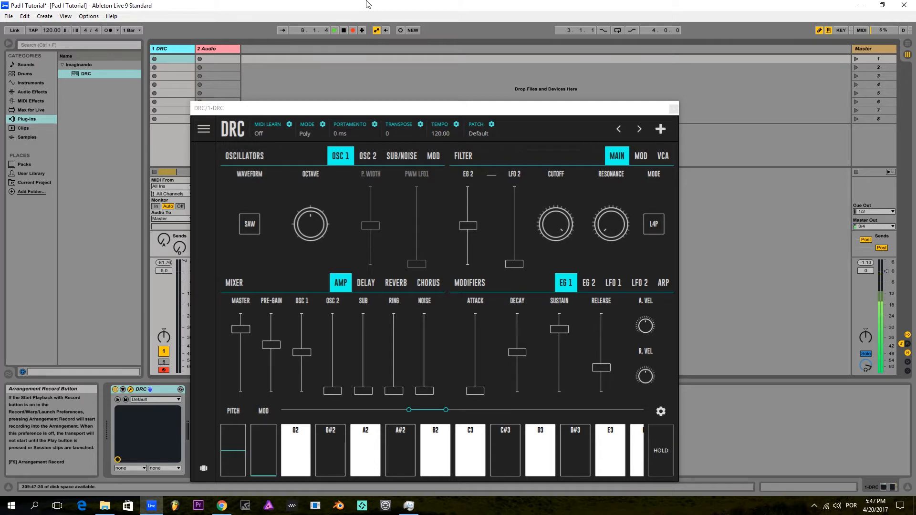
{"action": "mouse_move", "coordinate": [375, 169]}
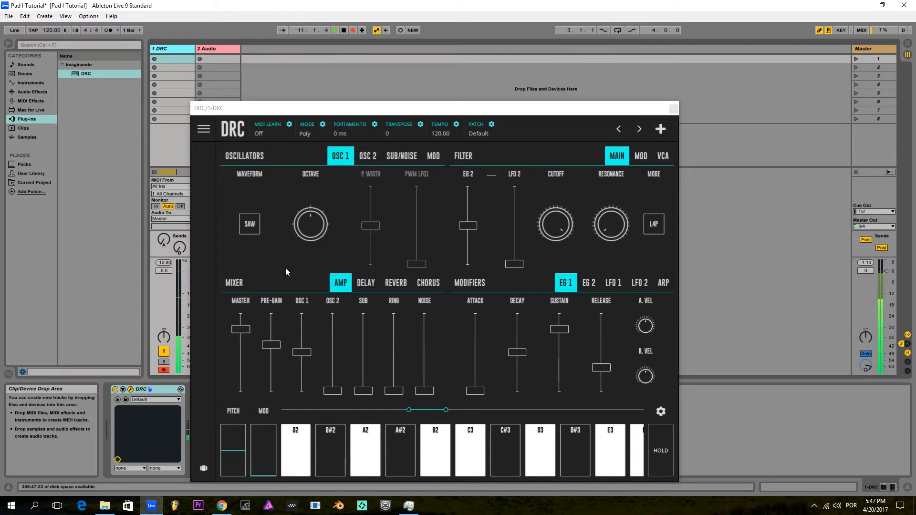
{"action": "mouse_move", "coordinate": [366, 136]}
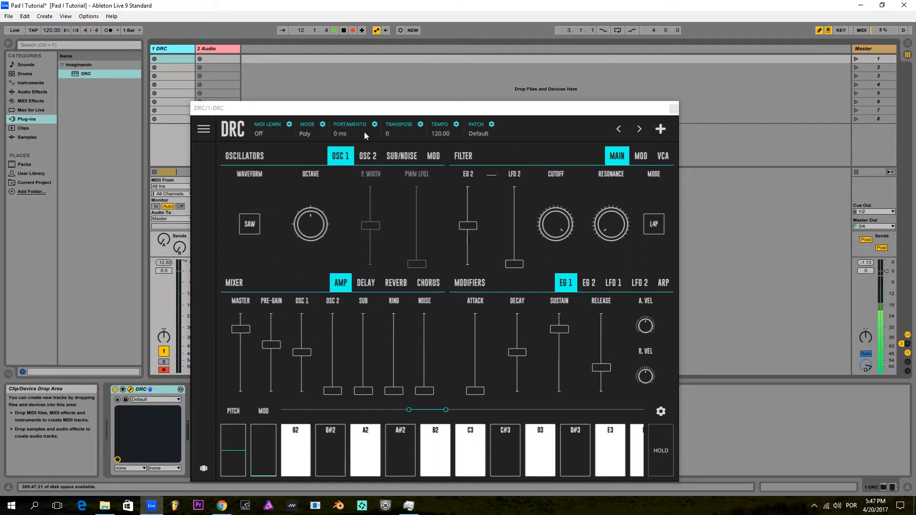
- Select a saw waveform for the second oscillator
{"action": "left_click", "coordinate": [367, 155]}
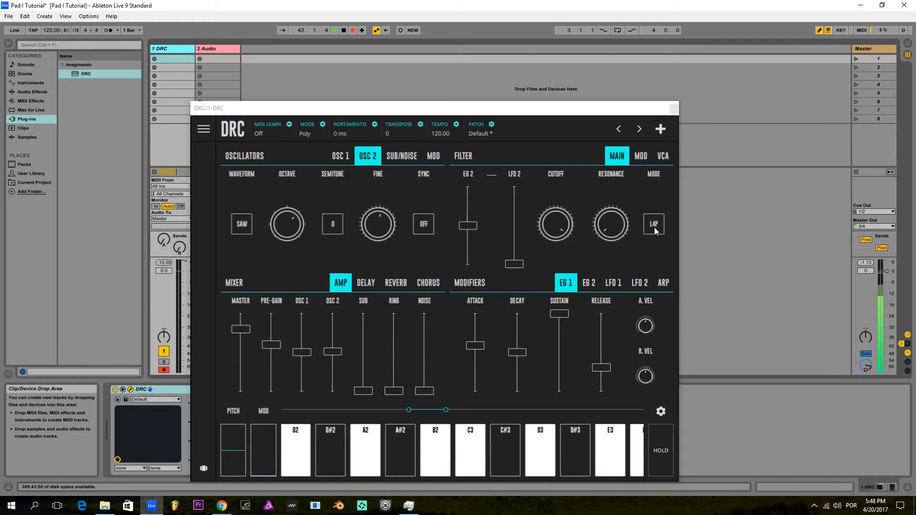
- Switch the filter mode from L4P low-pass to H2P high-pass
{"action": "left_click", "coordinate": [653, 223]}
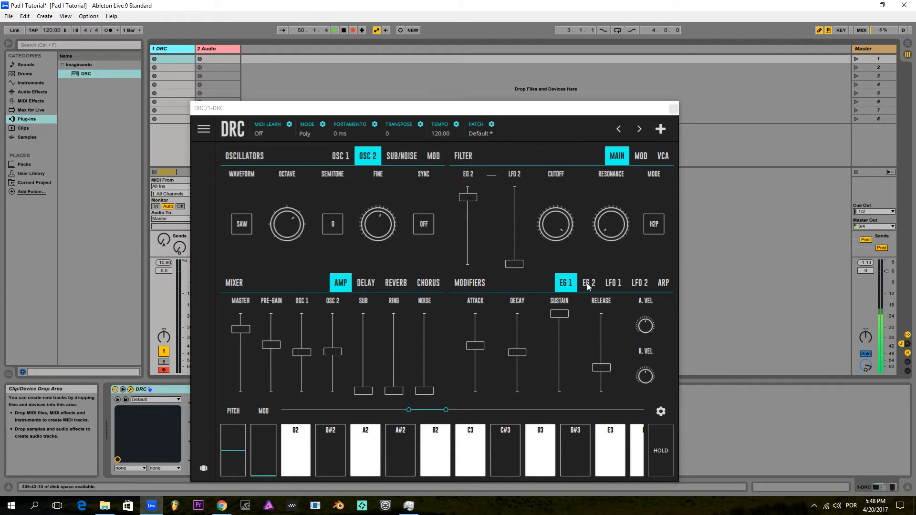
- Show the EG 2 filter envelope controls for shaping decay, sustain and release
{"action": "left_click", "coordinate": [589, 283]}
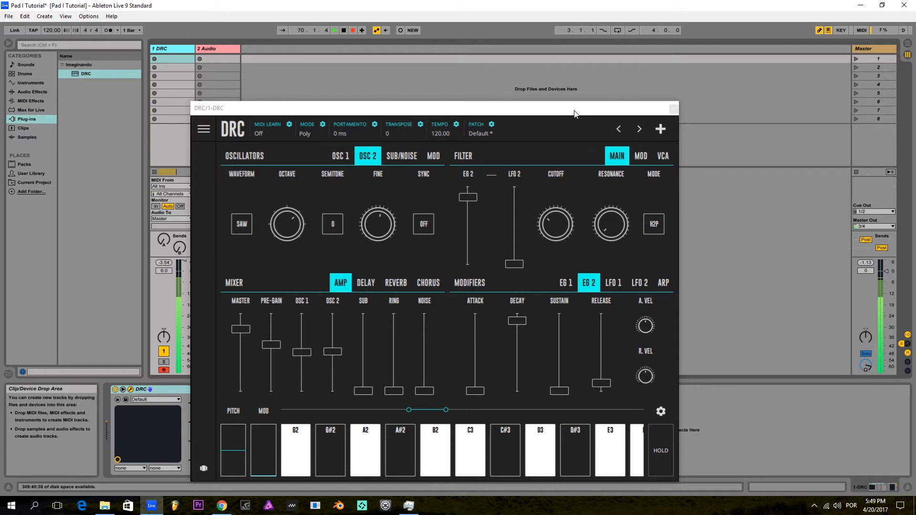
{"action": "mouse_move", "coordinate": [304, 188]}
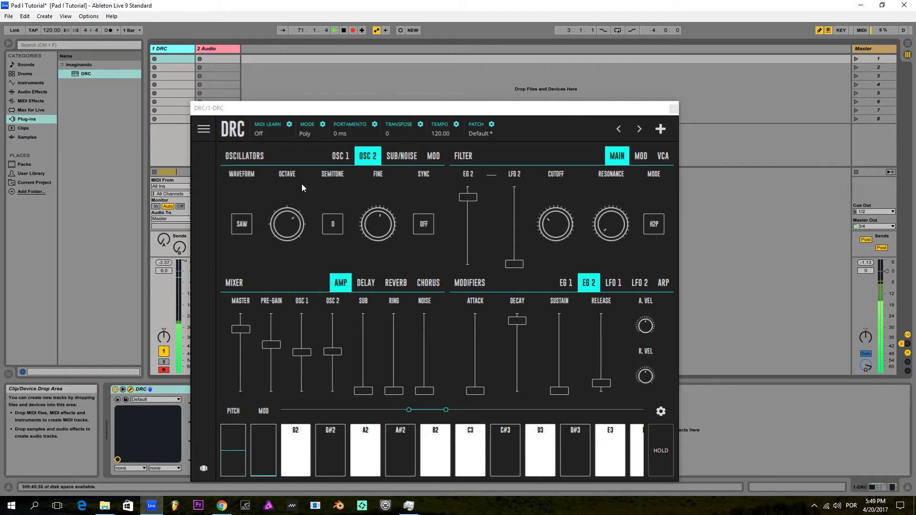
- Route LFO 1 to OSC 2 pitch in OSC MOD with a slight modulation amount
{"action": "left_click", "coordinate": [612, 282]}
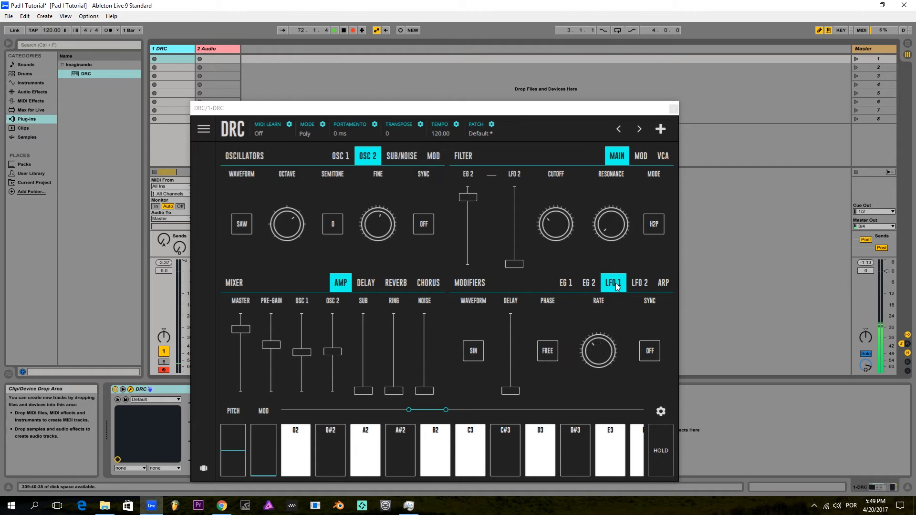
{"action": "left_click", "coordinate": [434, 156]}
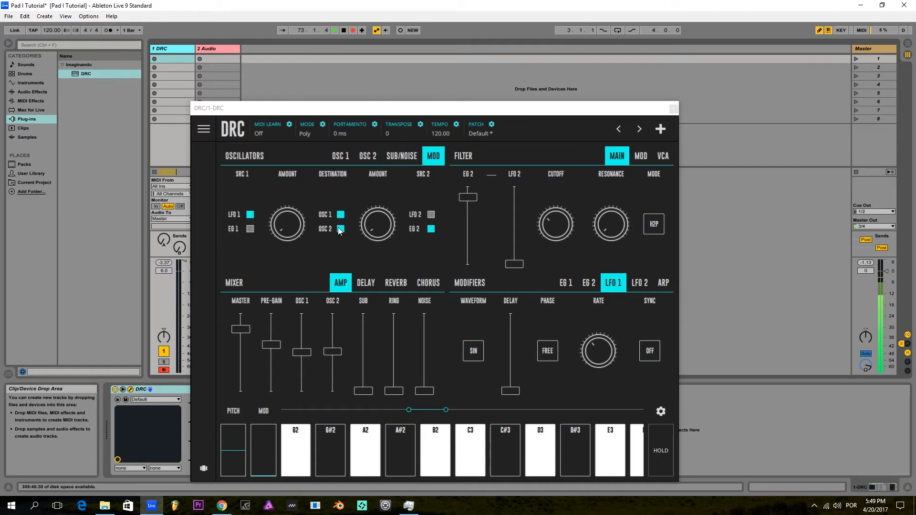
{"action": "left_click", "coordinate": [341, 215]}
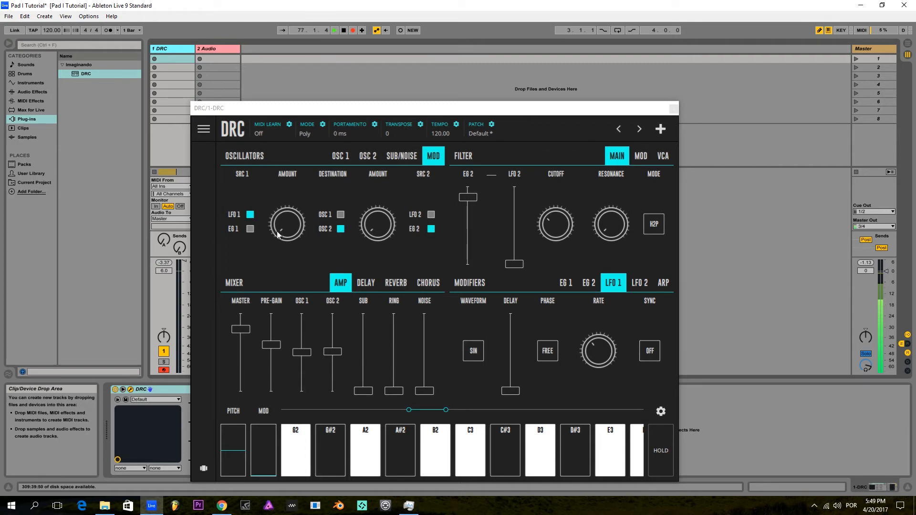
{"action": "left_click", "coordinate": [287, 224]}
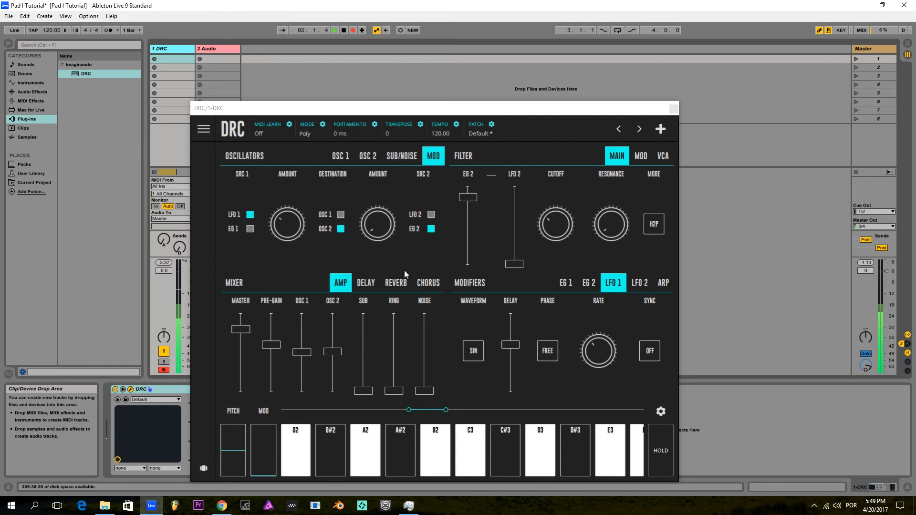
- Turn the chorus effect ENABLED to ON after reviewing the reverb
{"action": "left_click", "coordinate": [396, 282]}
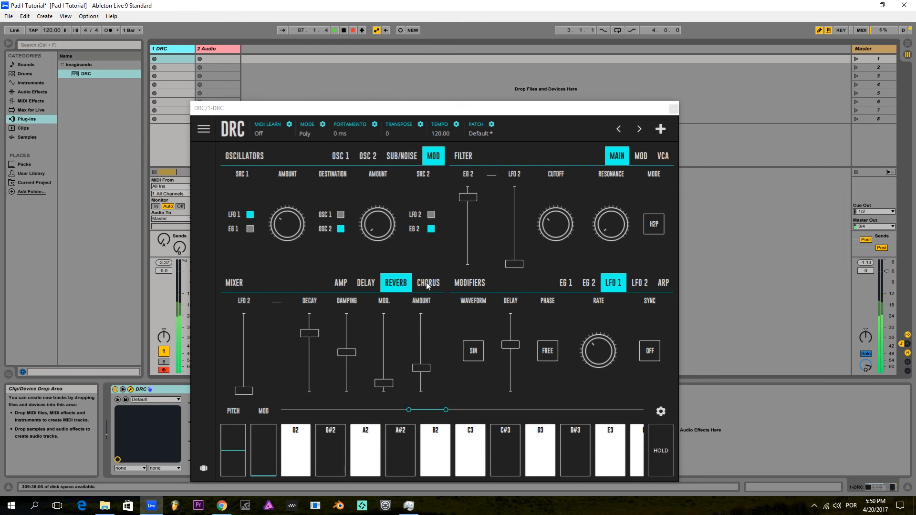
{"action": "left_click", "coordinate": [427, 283]}
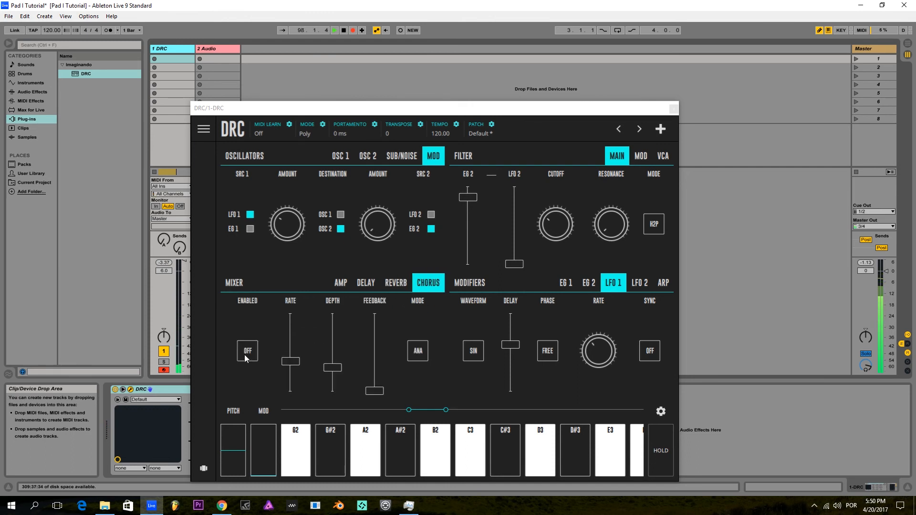
{"action": "left_click", "coordinate": [246, 350]}
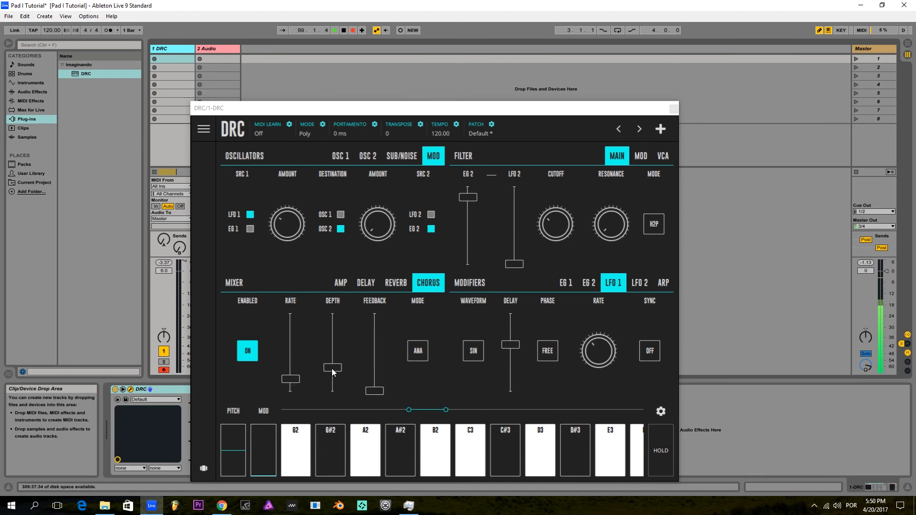